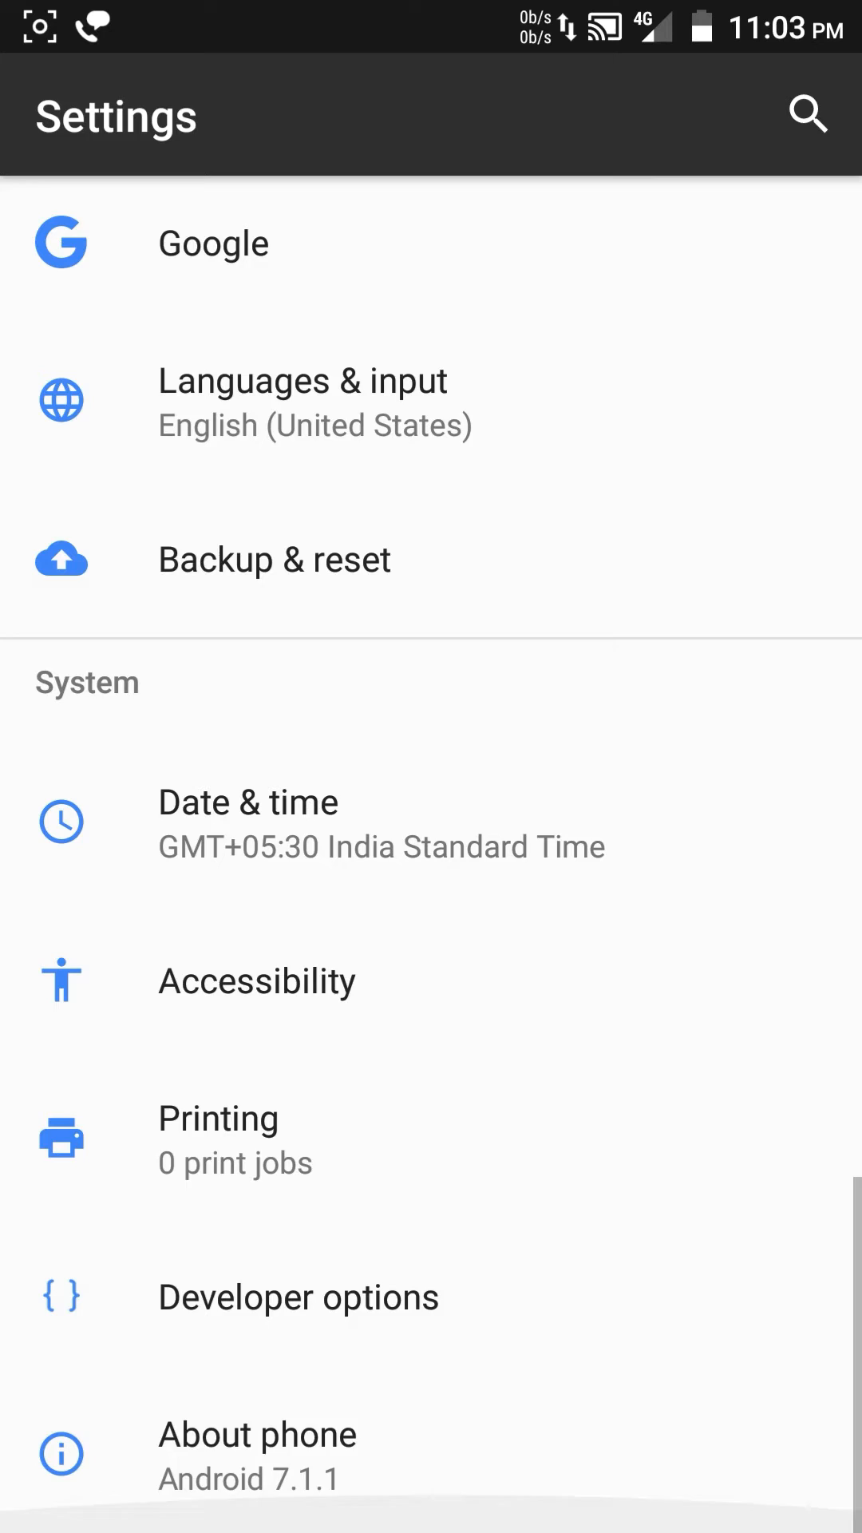
- View the phone's version and build details, then reach PureNexus Settings in the list
left_click(257, 1434)
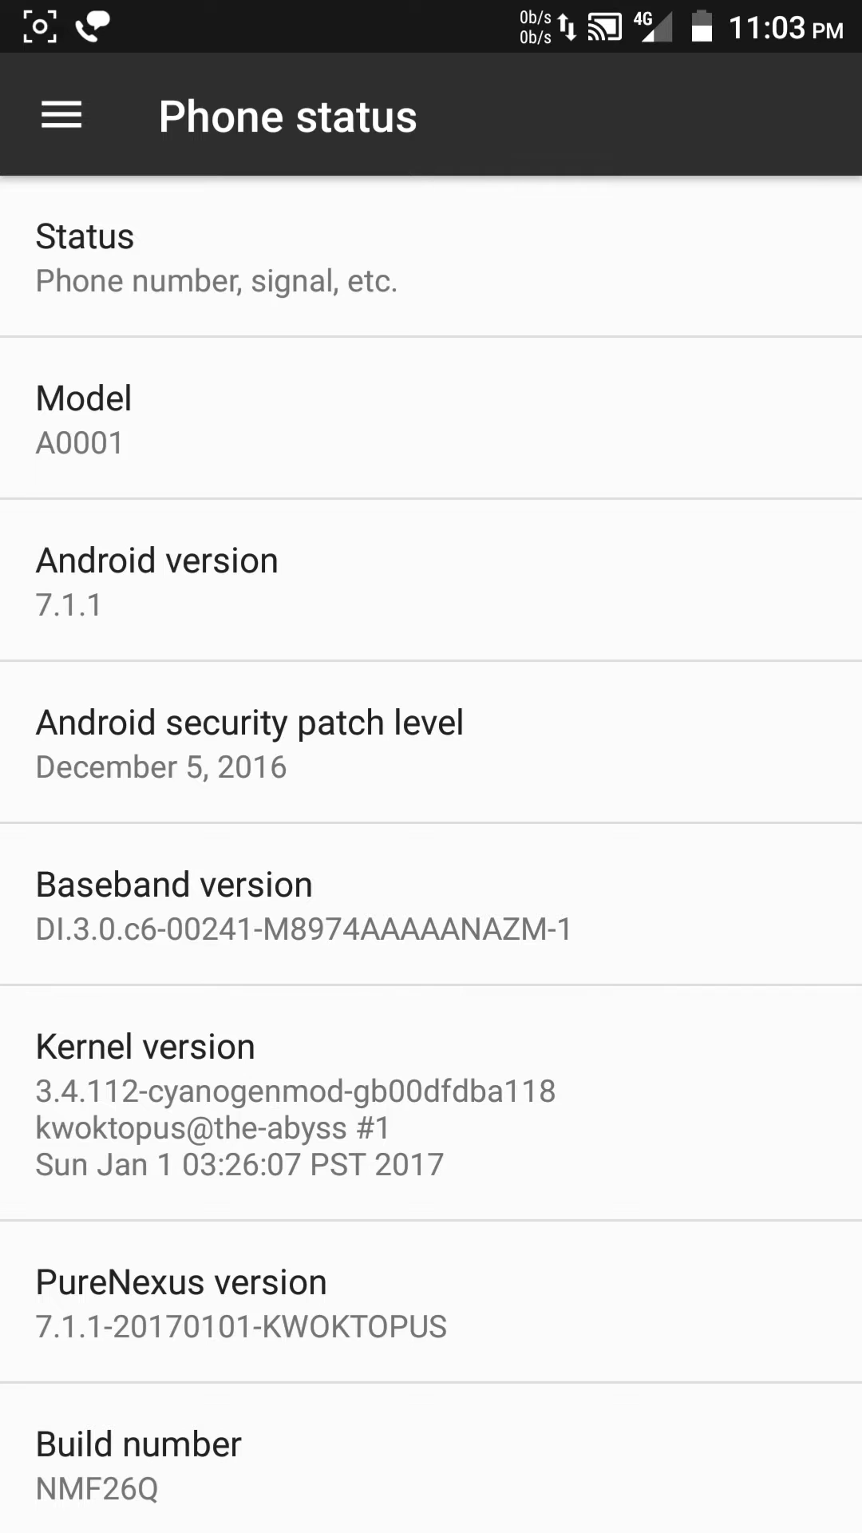
scroll("down", 3)
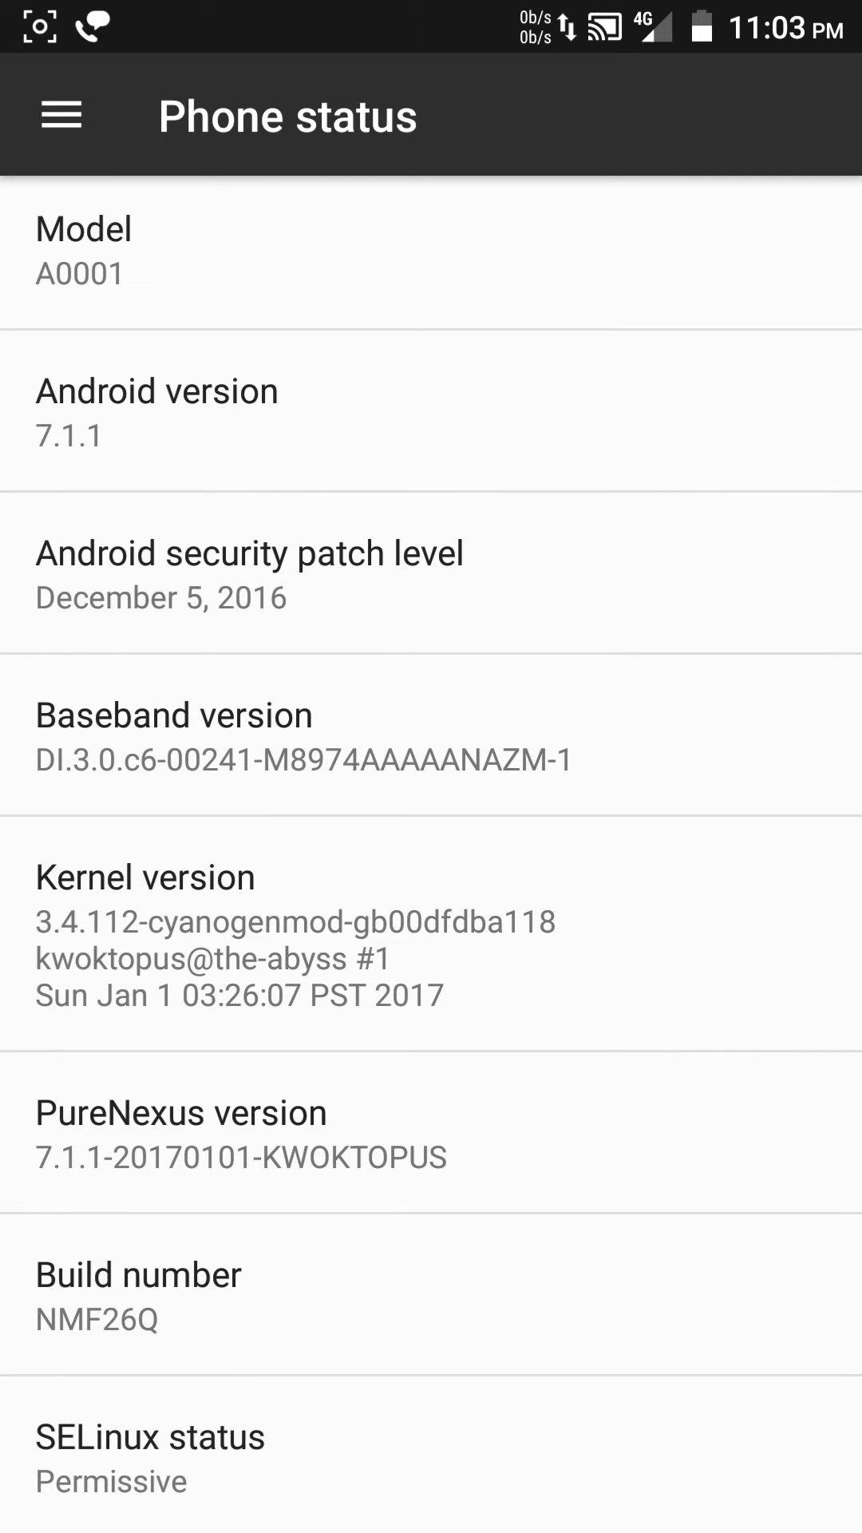
scroll("down", 3)
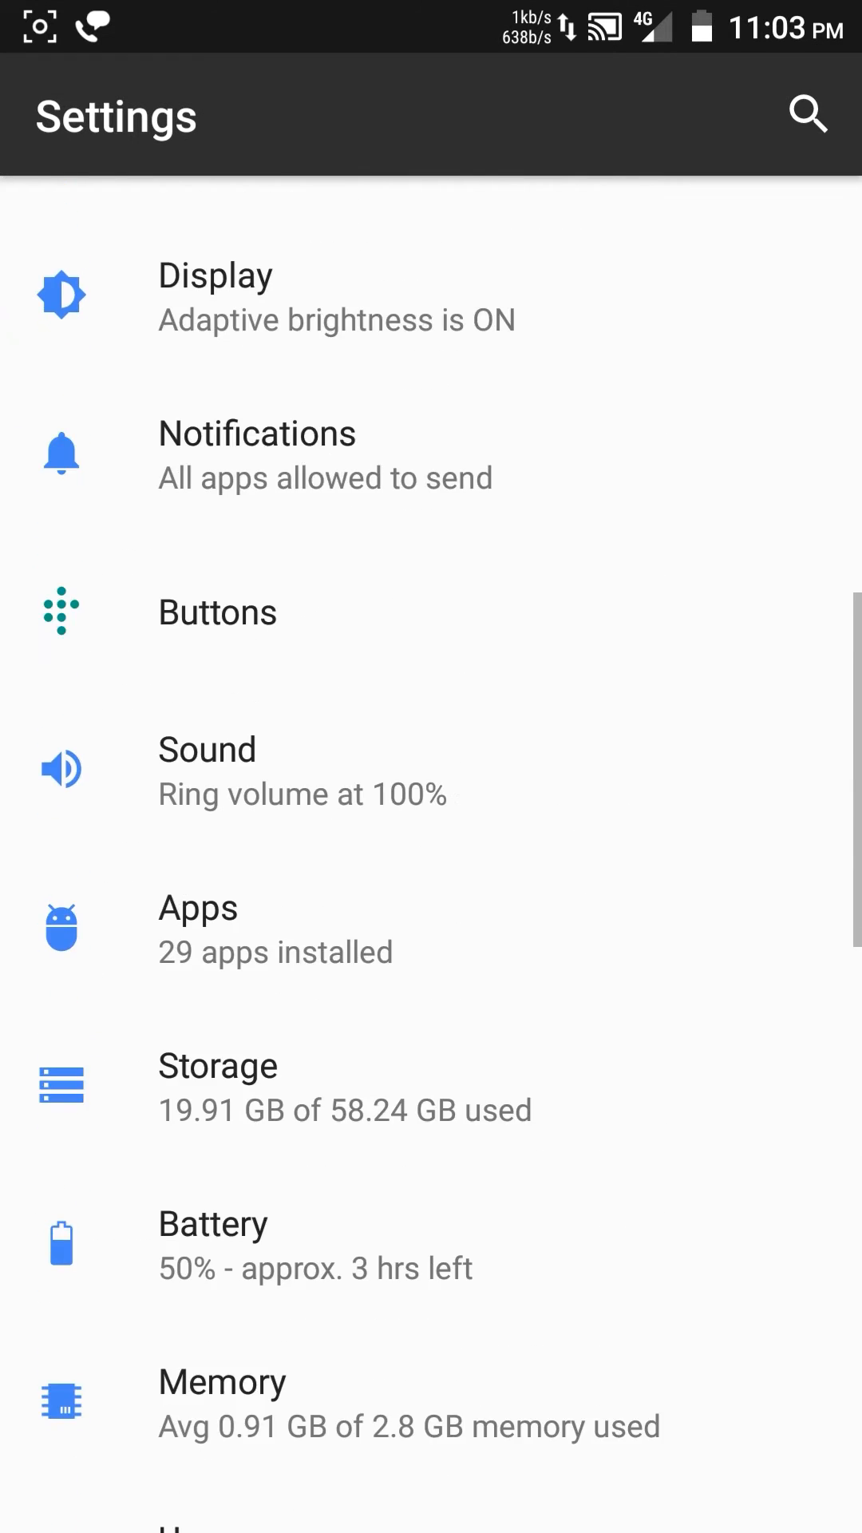
scroll("down", 3)
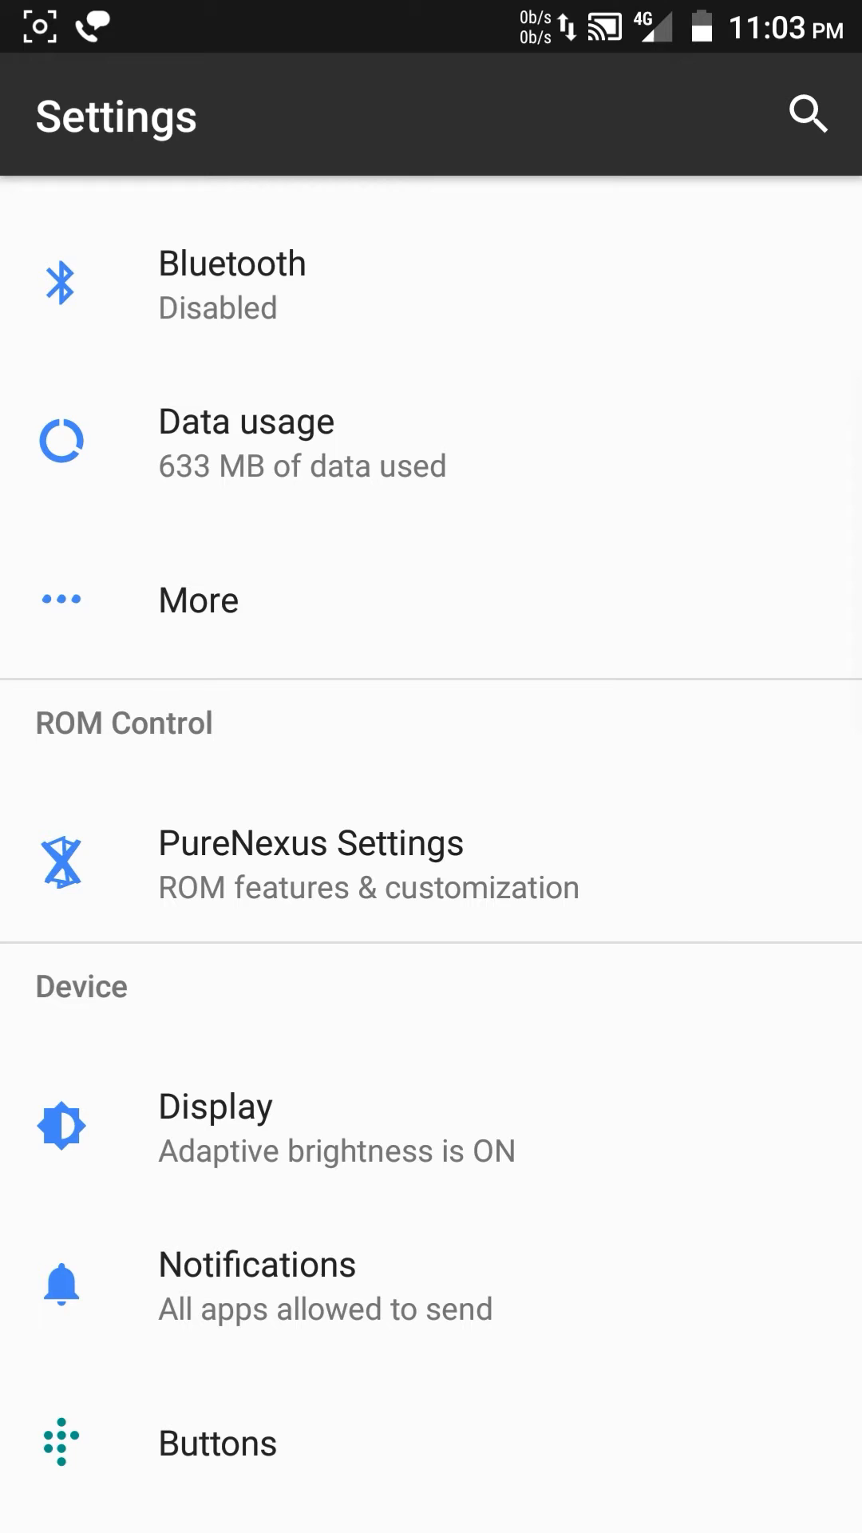
left_click(310, 862)
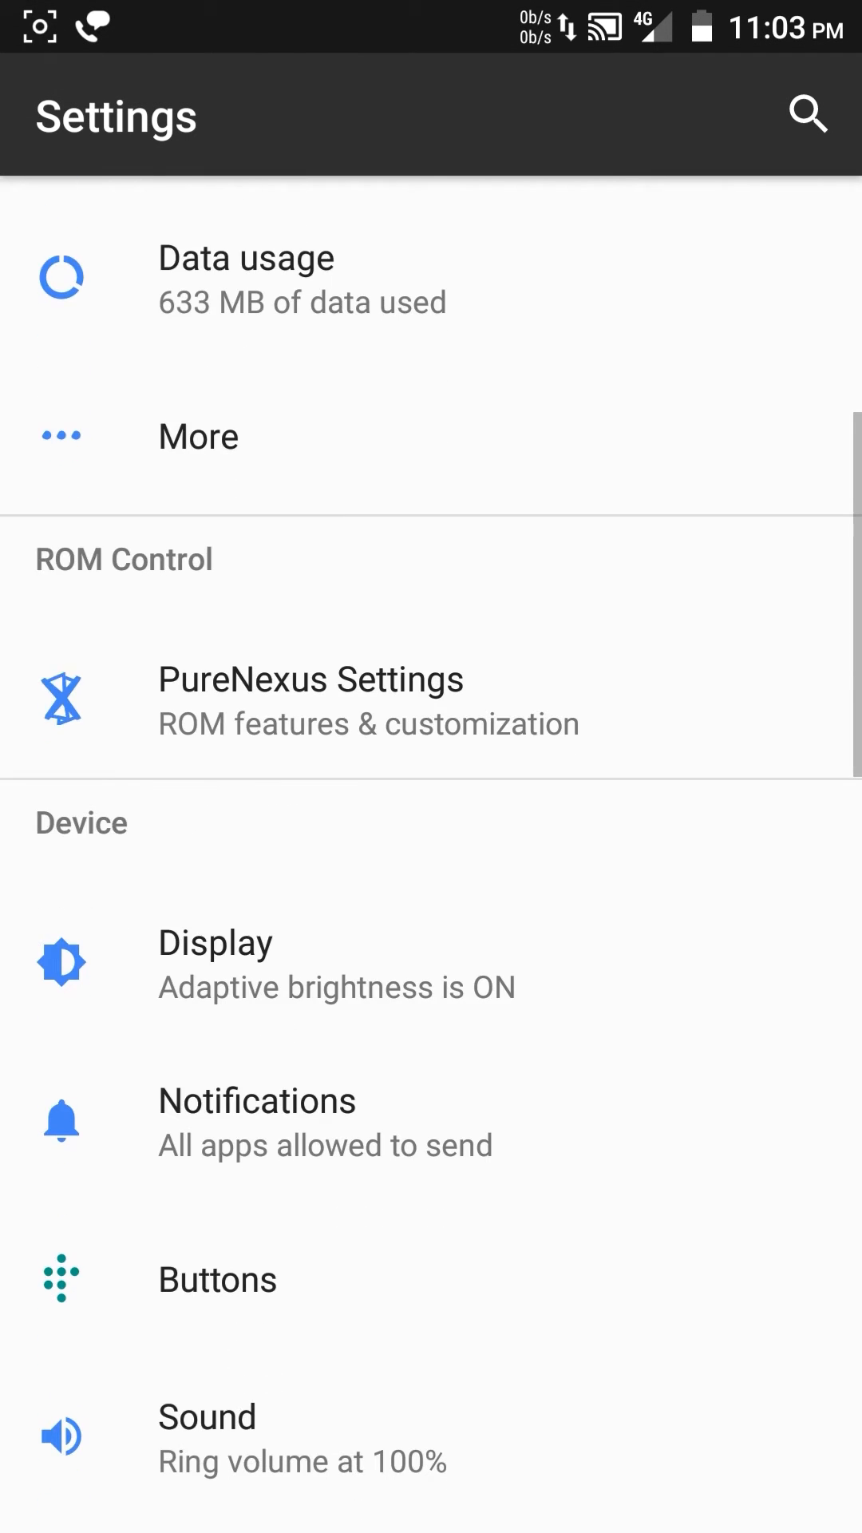
- Show the Memory page: 0.91 GB average of 2.8 GB over 3 hours, 1.9 GB free
scroll("down", 3)
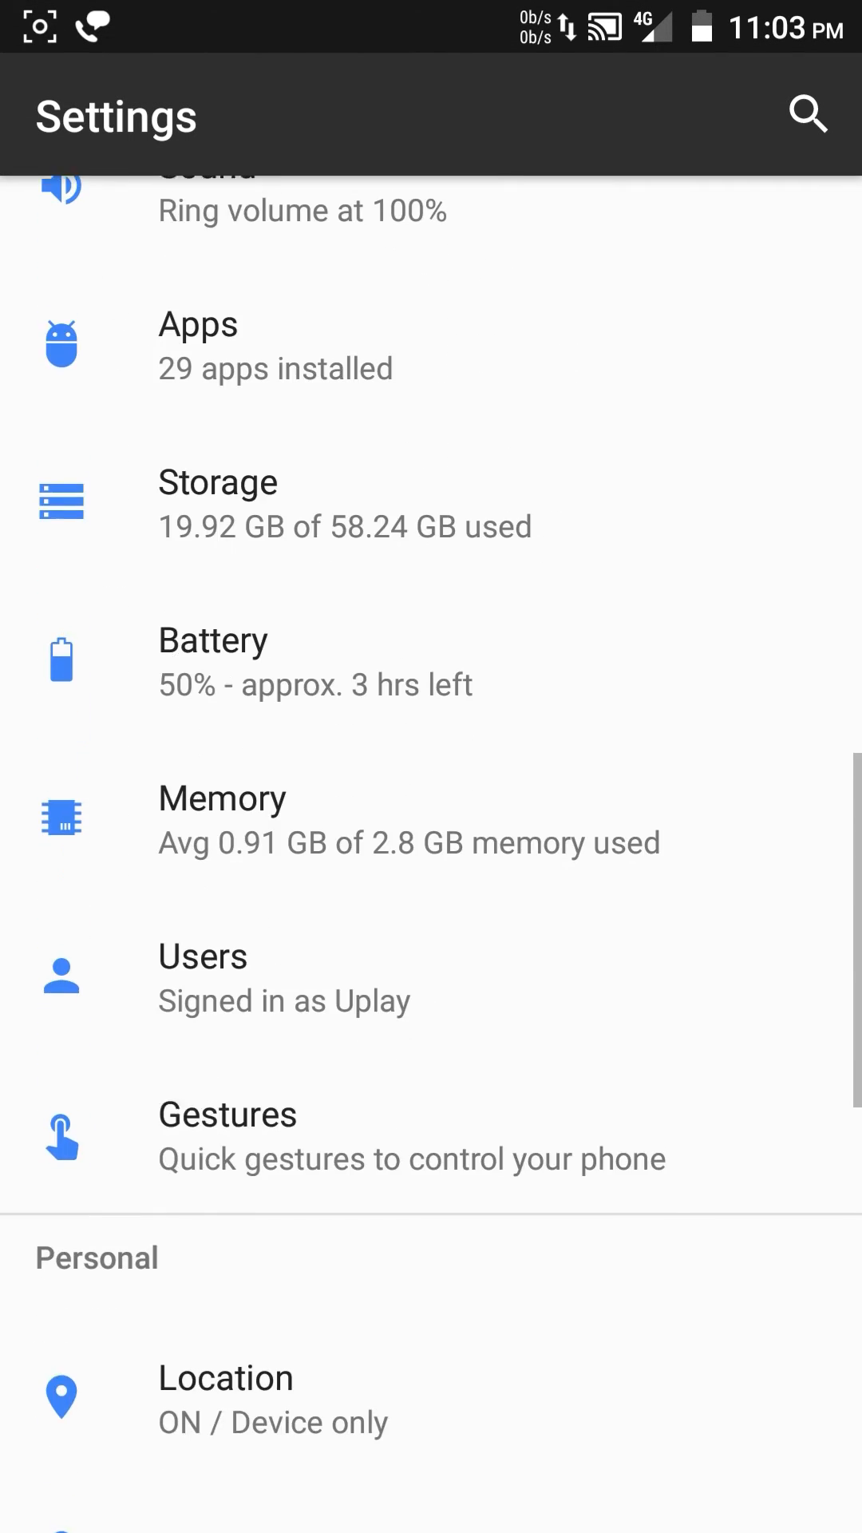
left_click(222, 820)
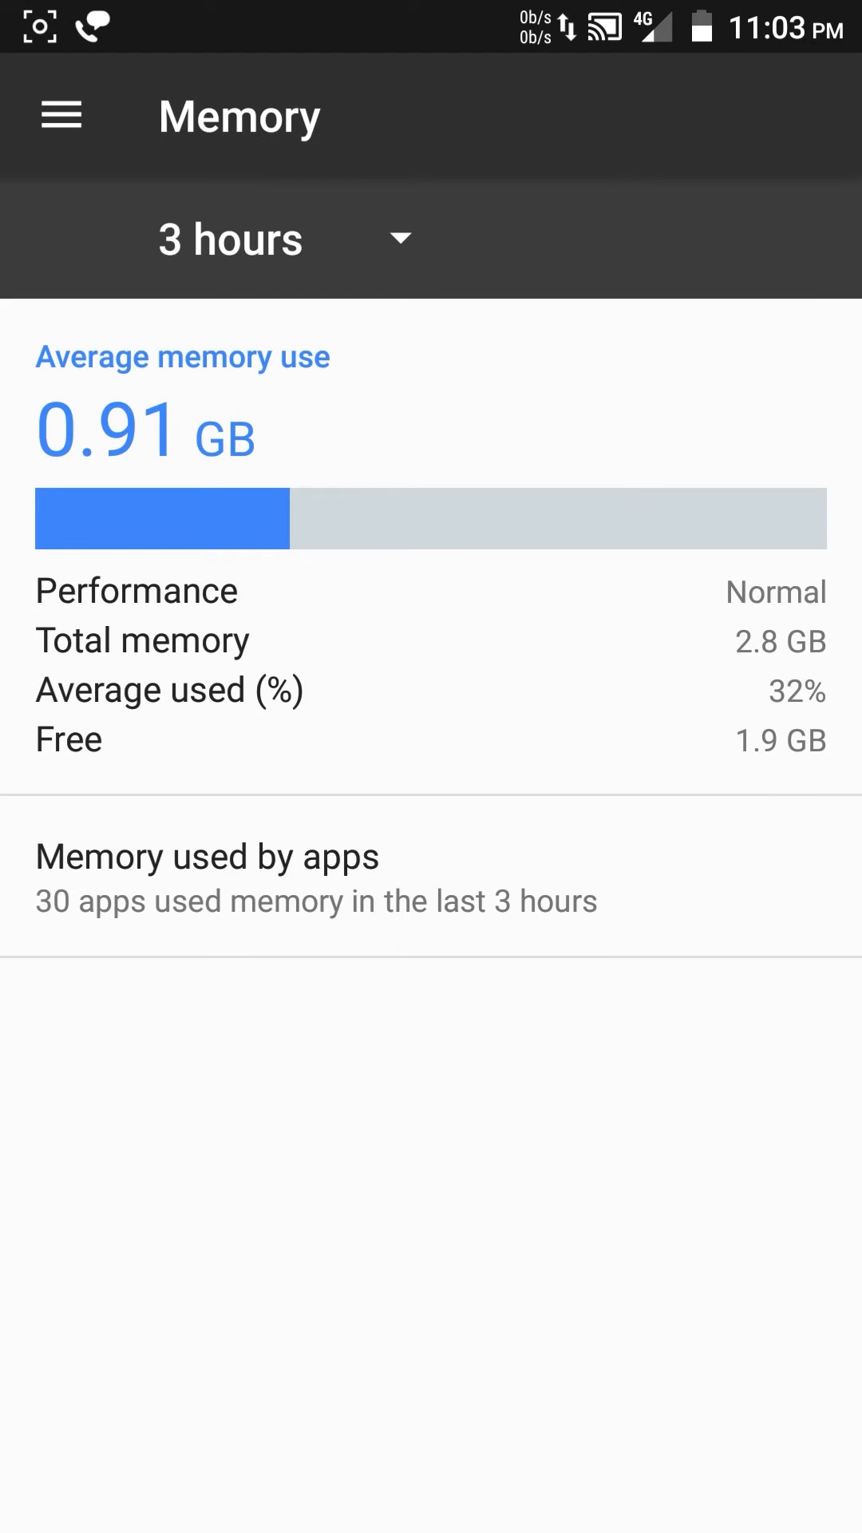